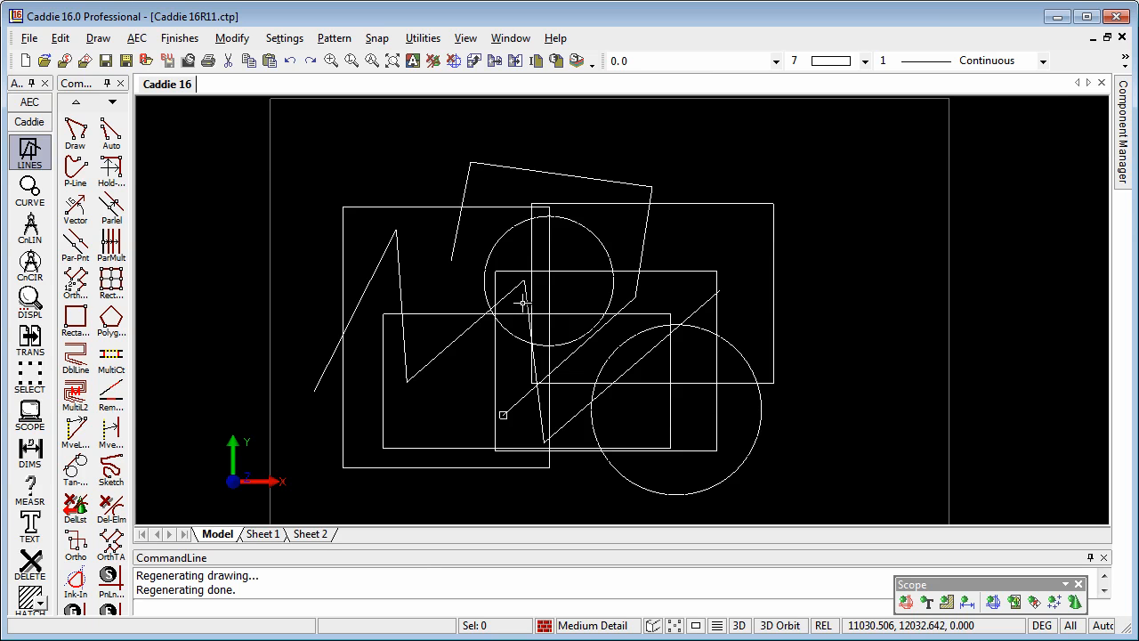
mouse_move(574, 311)
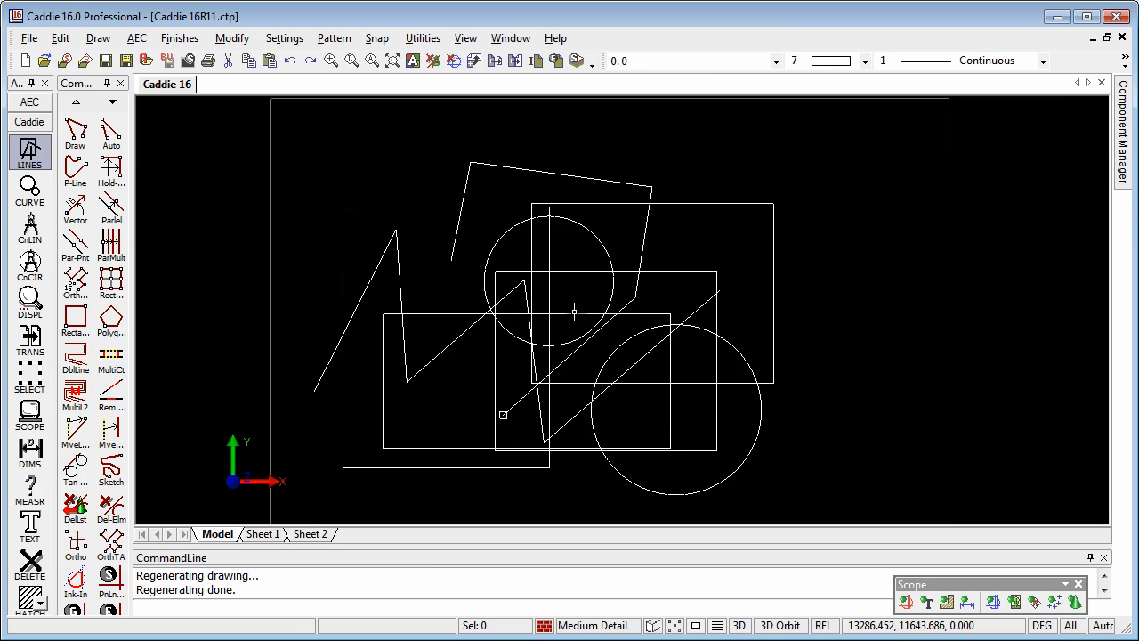
mouse_move(605, 298)
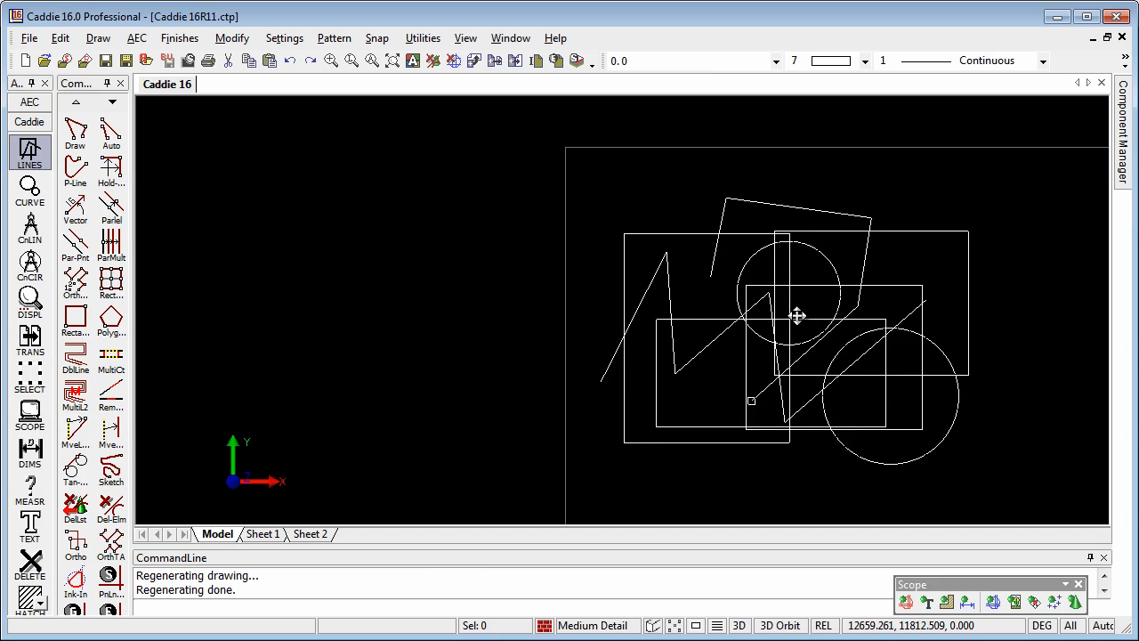
- Drag the overlapping rectangles, circles and lines back to the centre of the view
drag(796, 315, 569, 378)
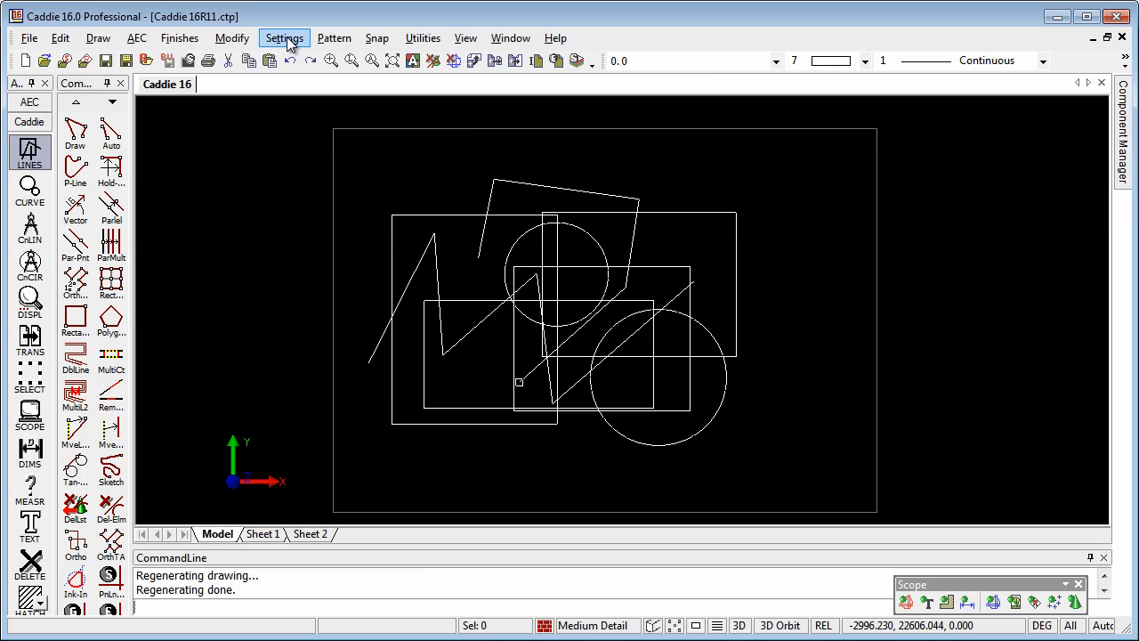
- In Mouse button setup, assign Snap Menu to right double click
click(283, 38)
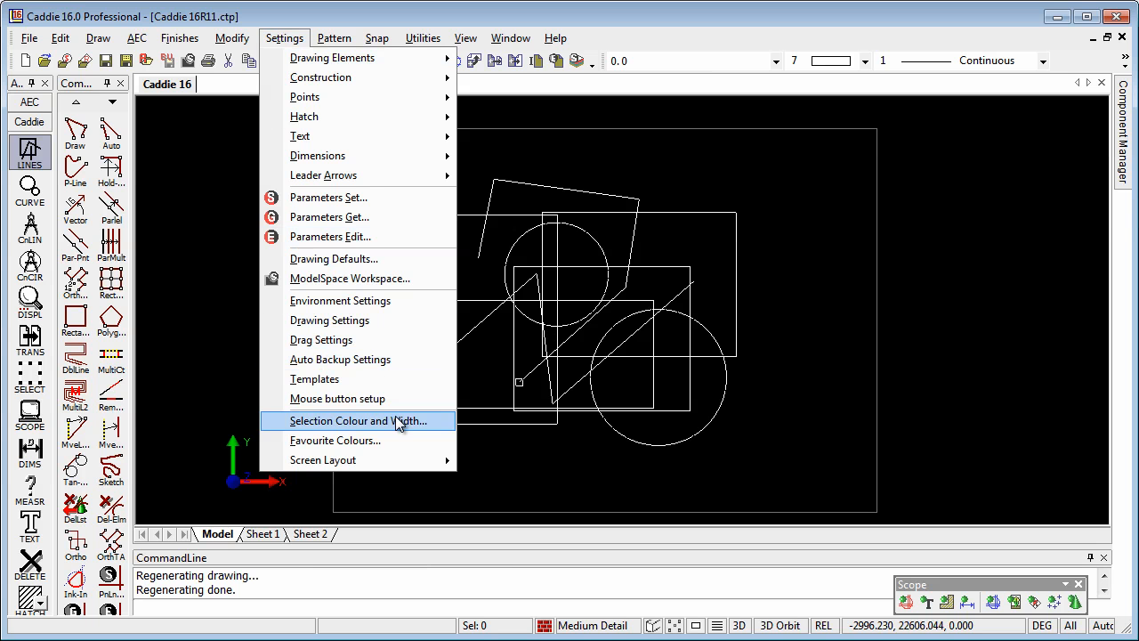
click(337, 397)
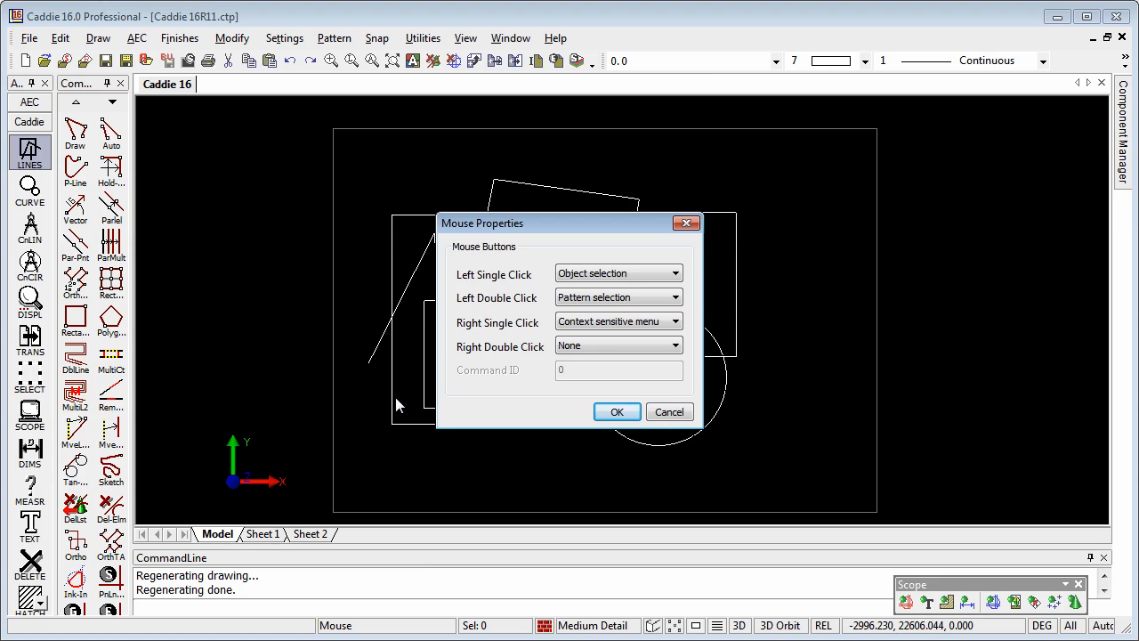
mouse_move(487, 279)
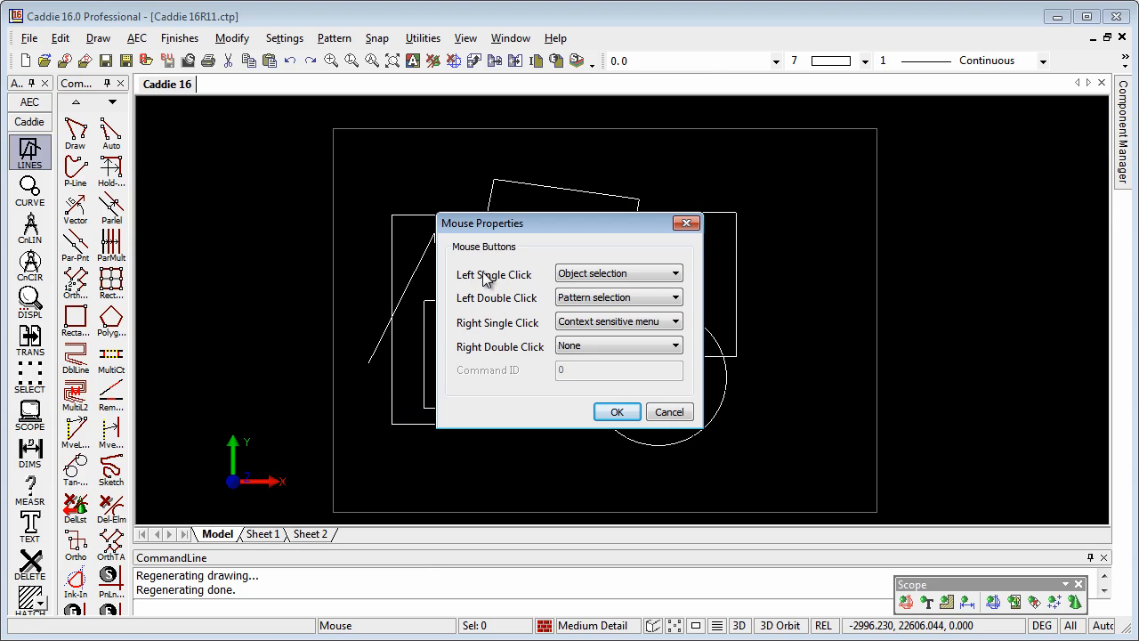
click(675, 273)
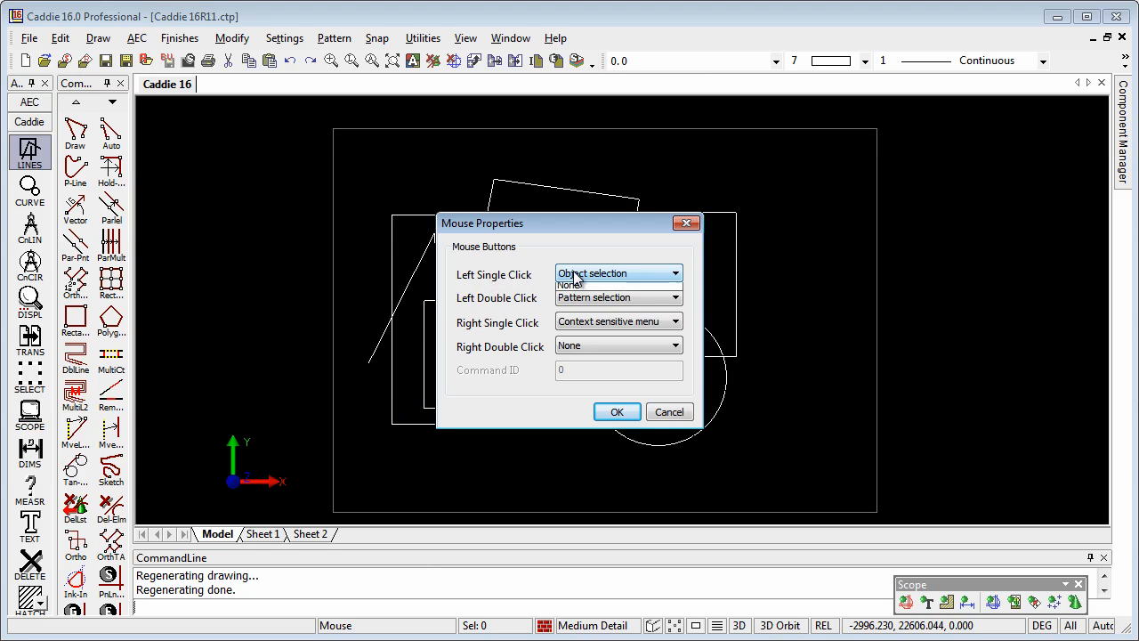
click(675, 273)
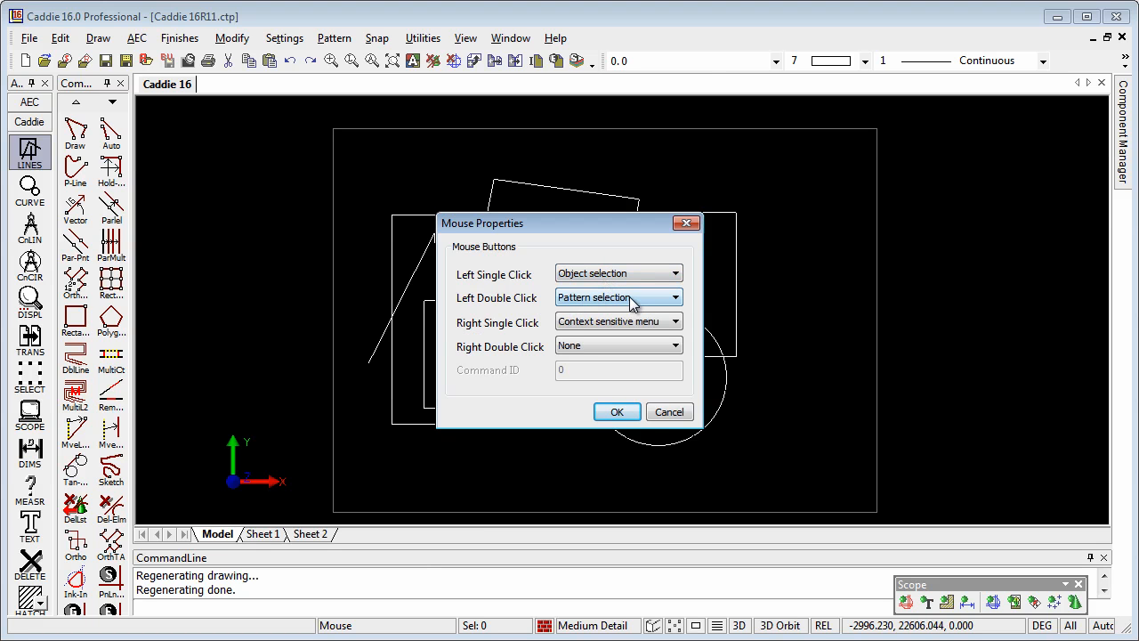
mouse_move(607, 306)
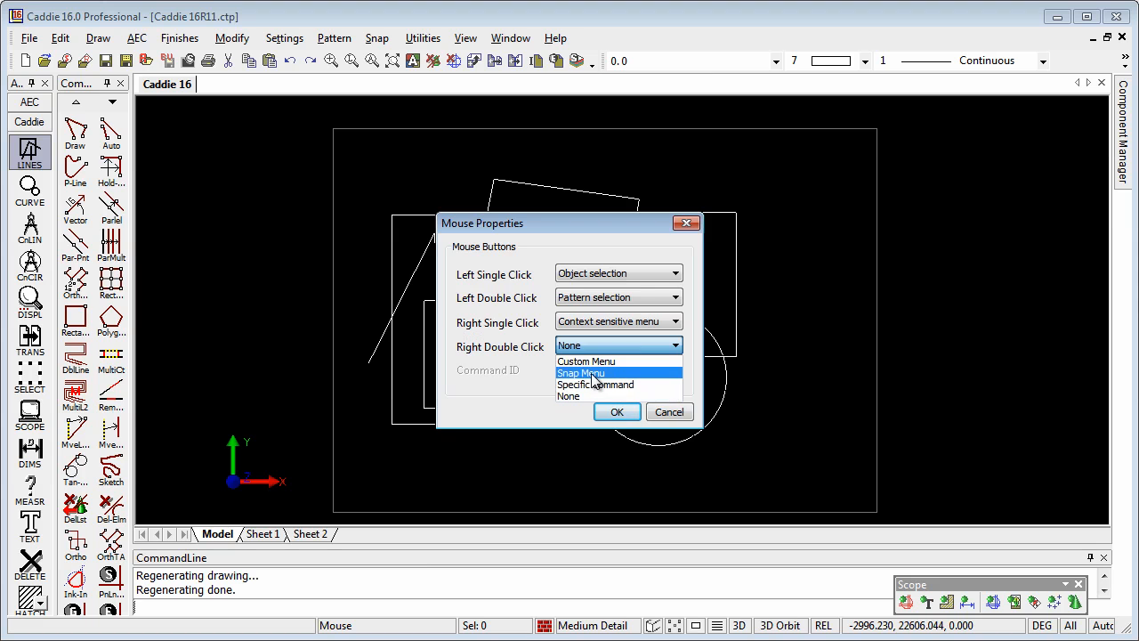
click(580, 373)
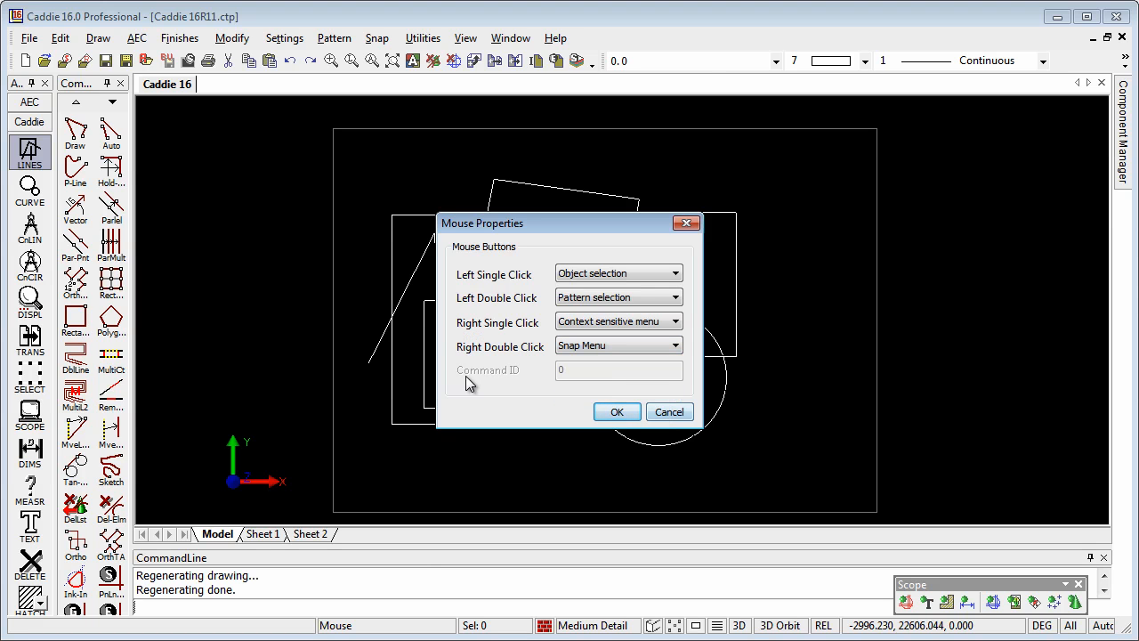
mouse_move(617, 411)
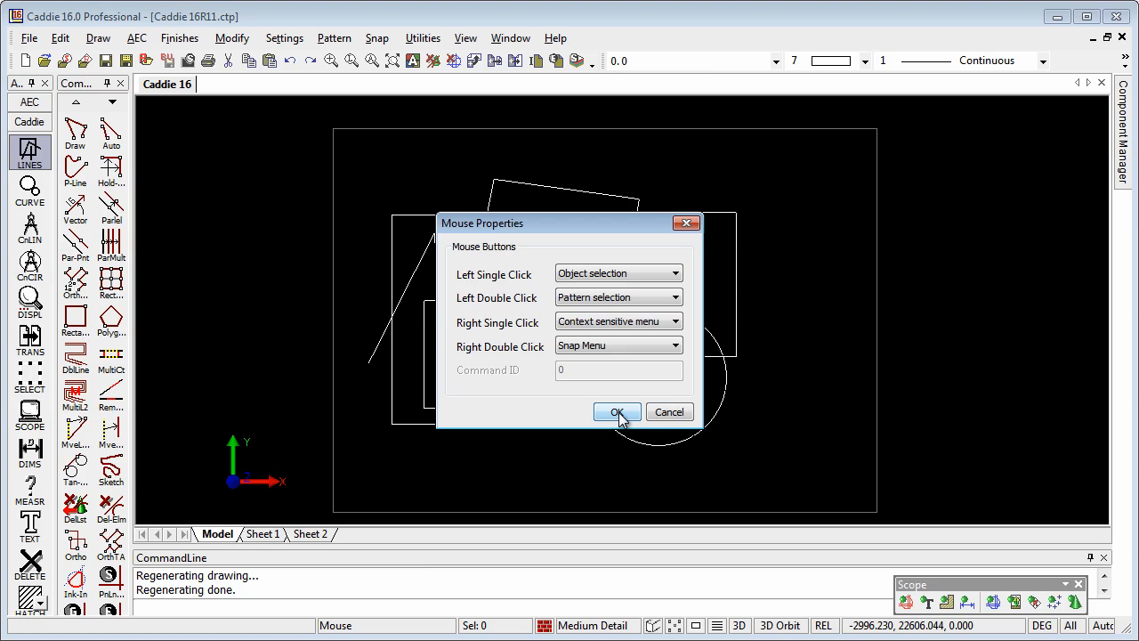
- Confirm the Snap Menu setting and open the context menu for the two selected rectangles
click(617, 411)
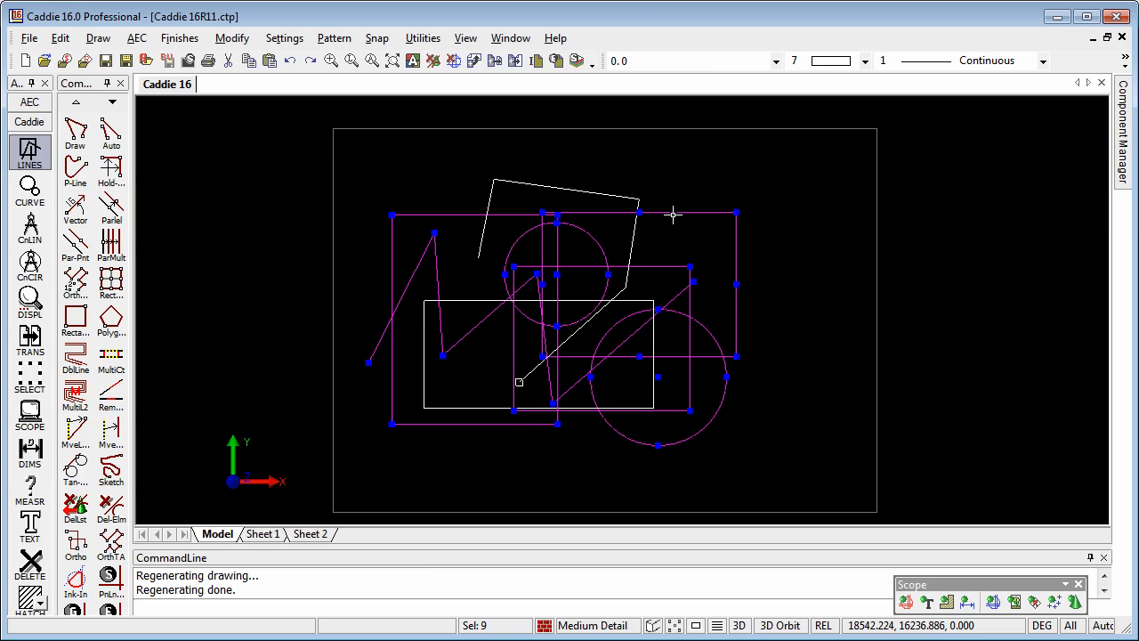
mouse_move(672, 213)
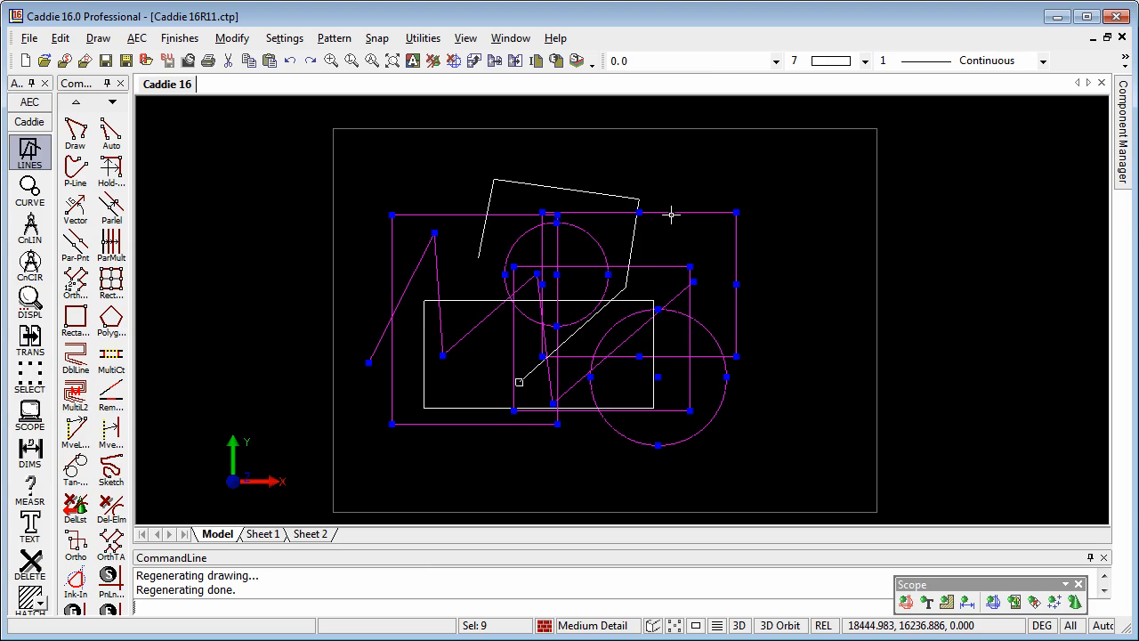
mouse_move(667, 221)
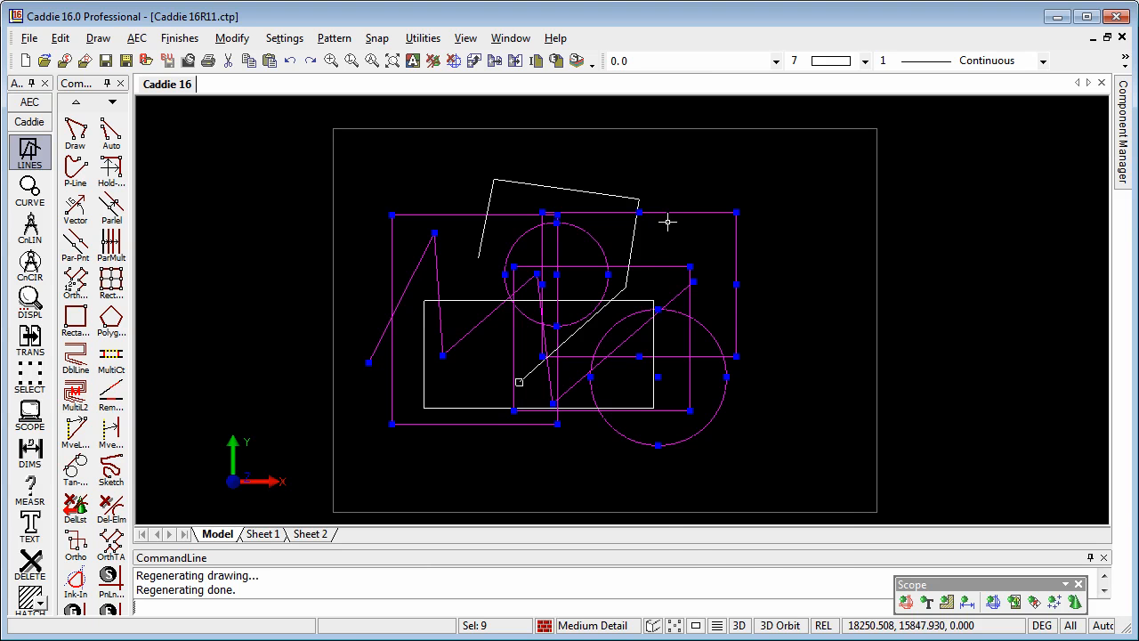
right_click(667, 222)
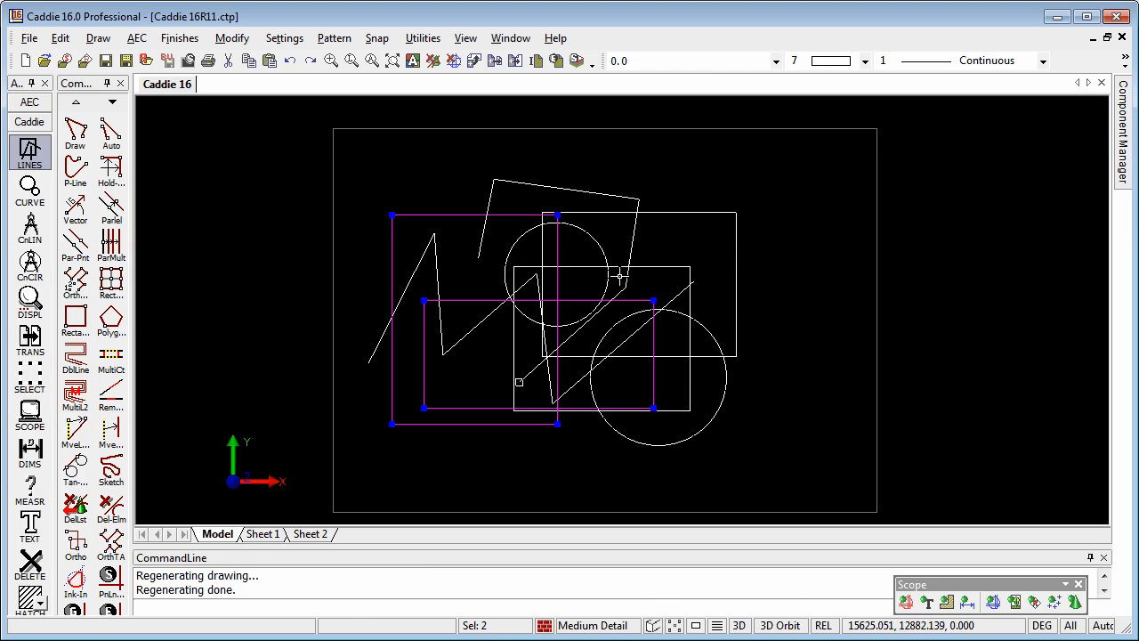
right_click(618, 274)
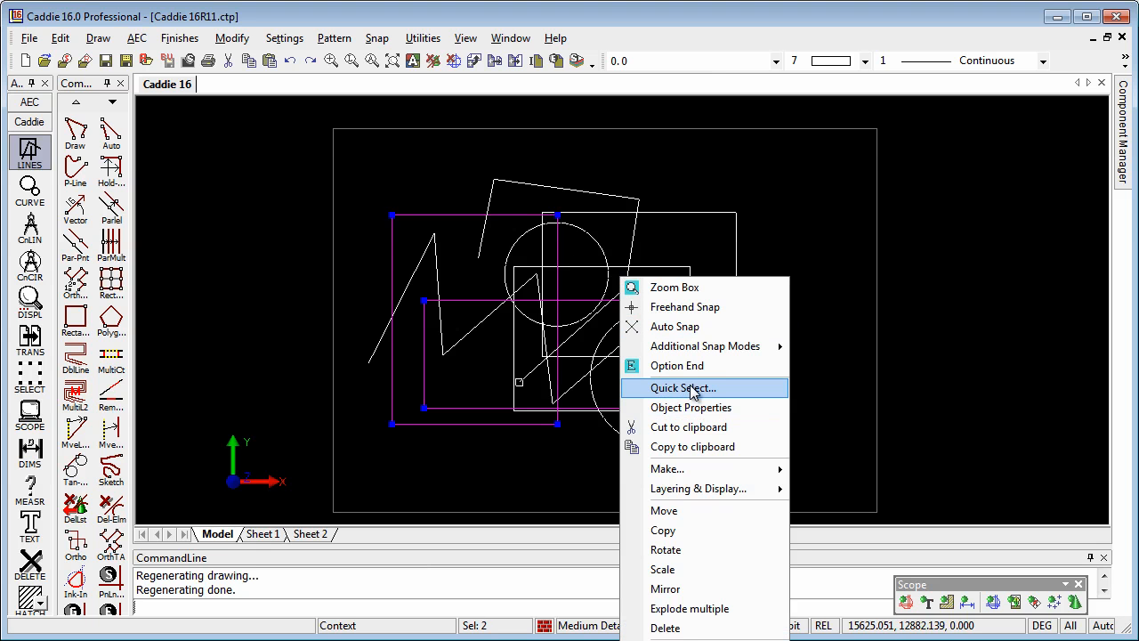
mouse_move(678, 365)
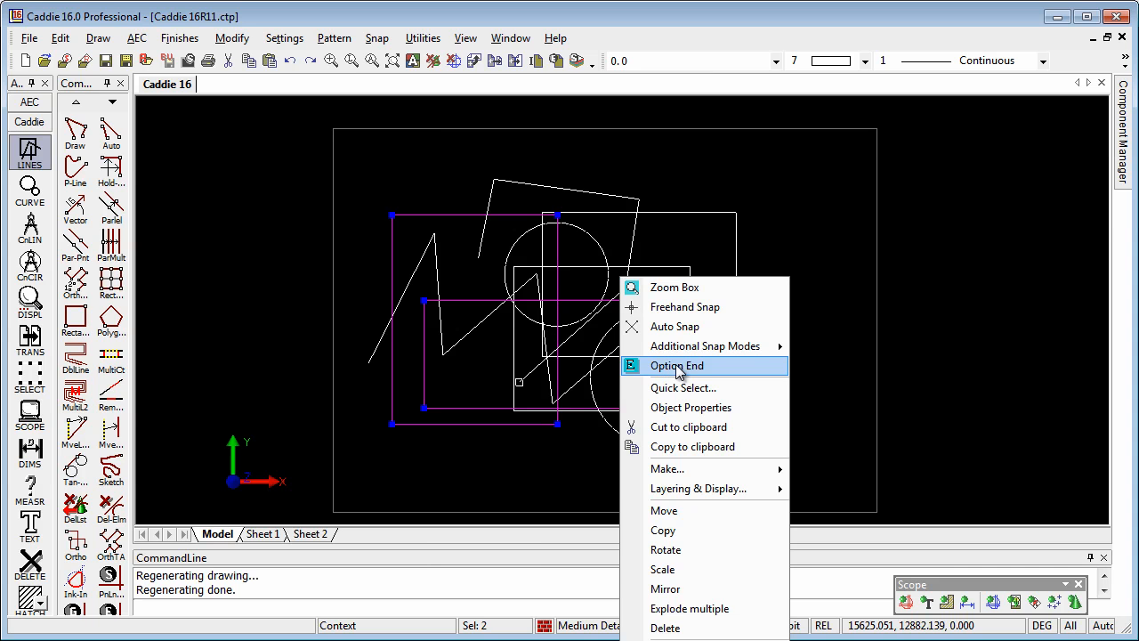
mouse_move(673, 385)
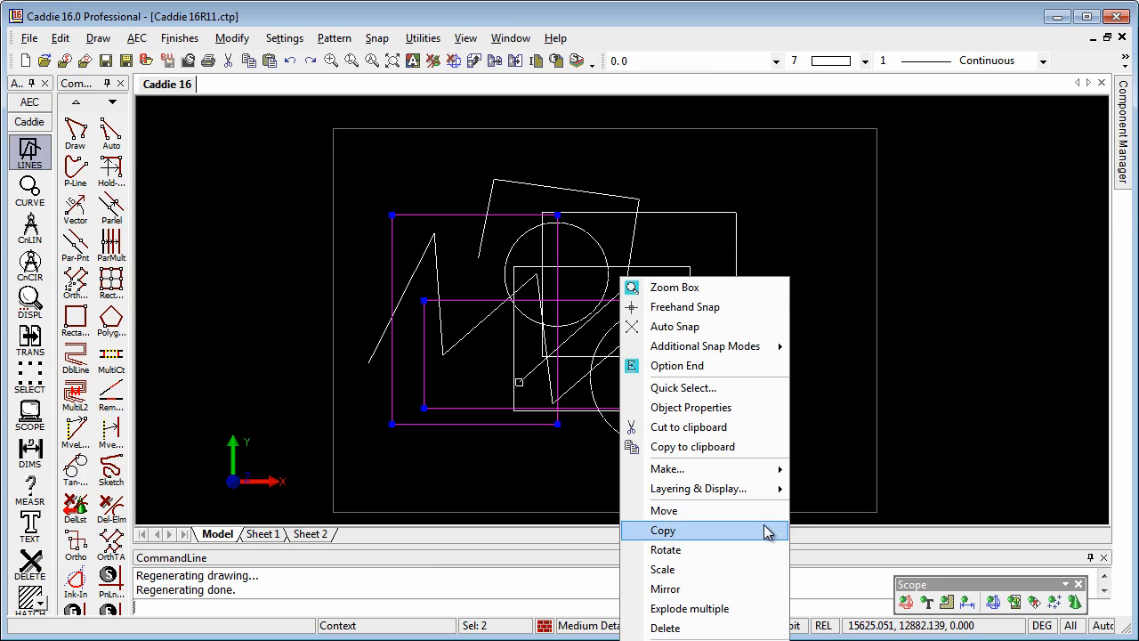
- Dismiss the context menu and switch right double click to Specific Command in Mouse button setup
click(663, 530)
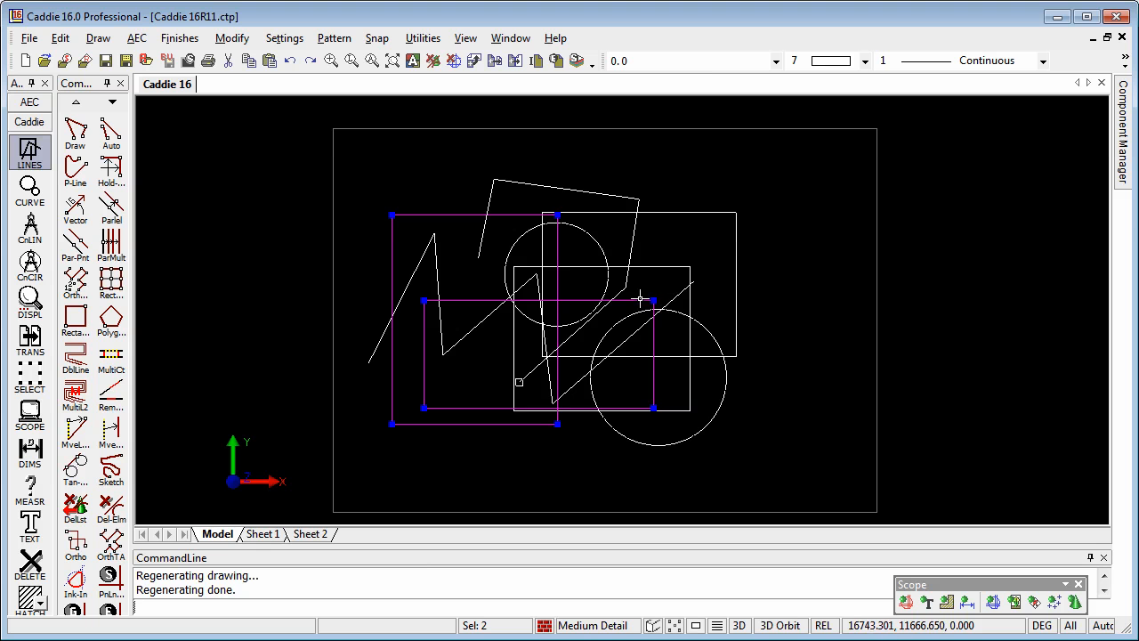
click(284, 37)
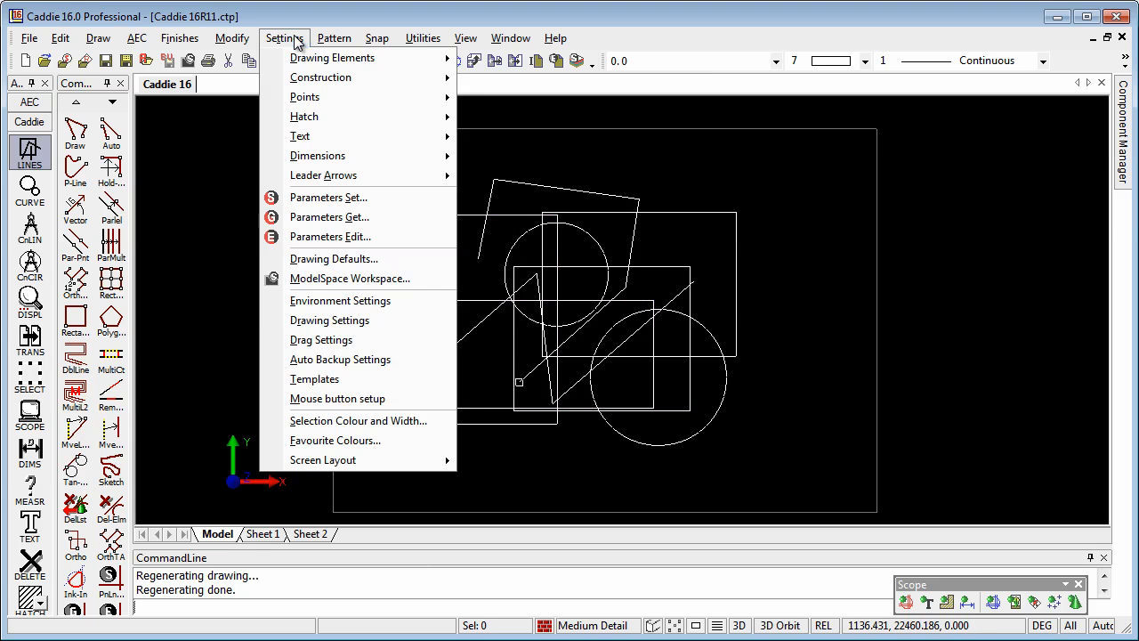
click(337, 398)
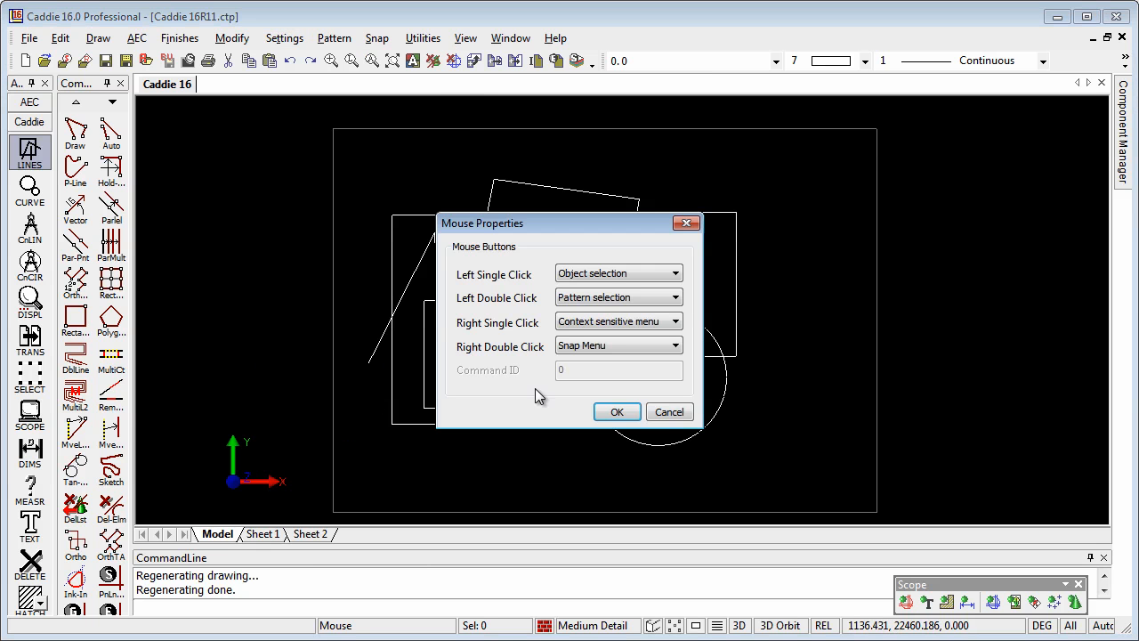
click(674, 346)
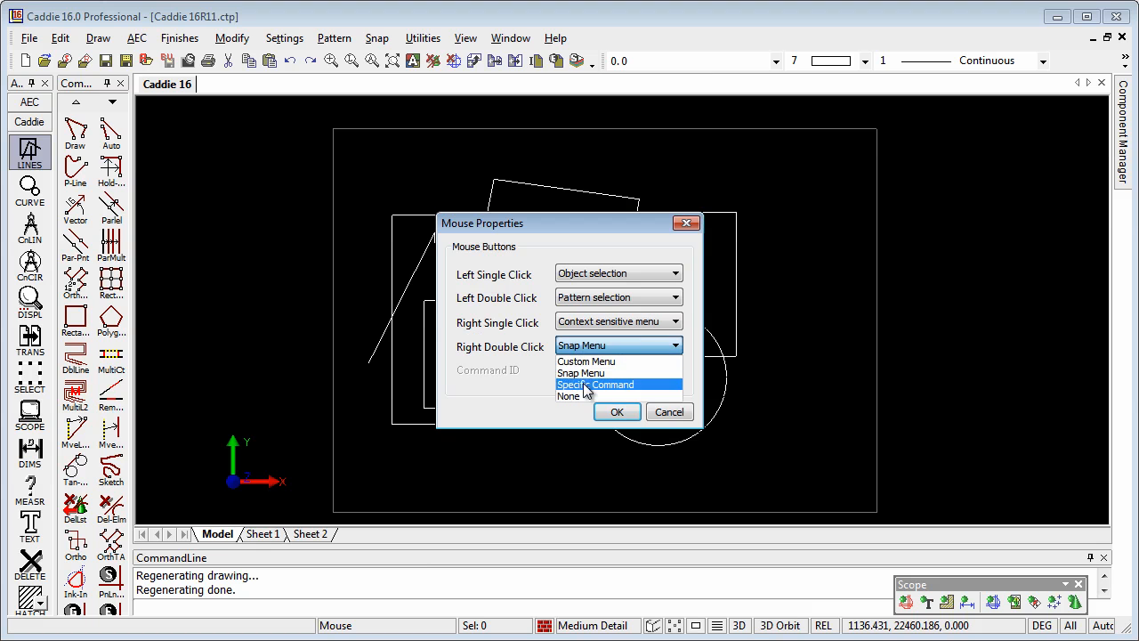
click(594, 384)
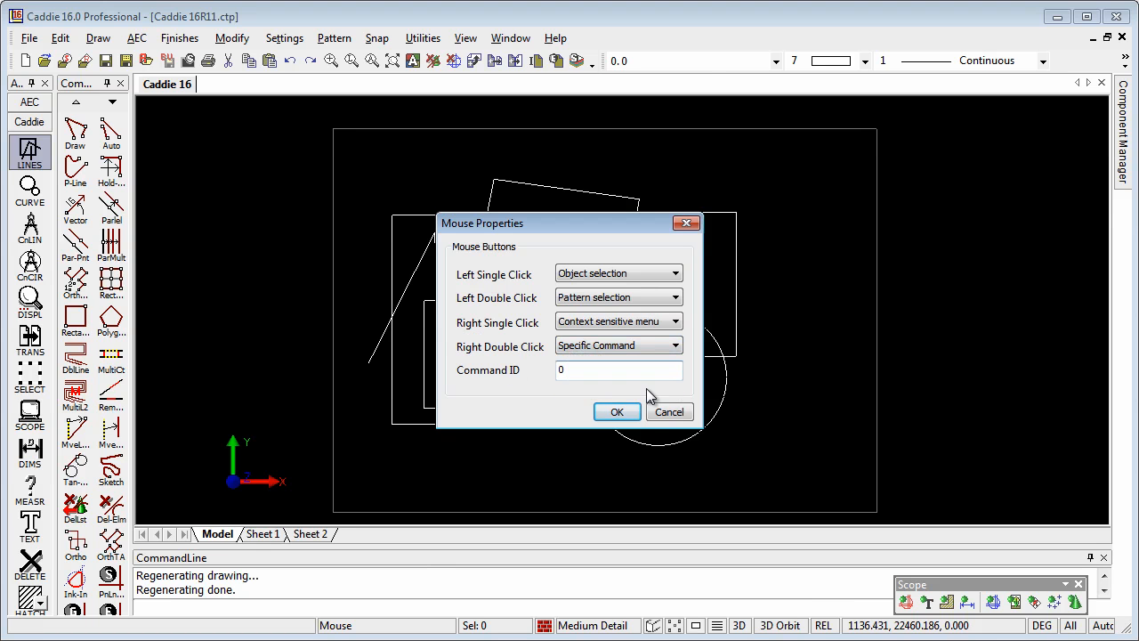
click(617, 411)
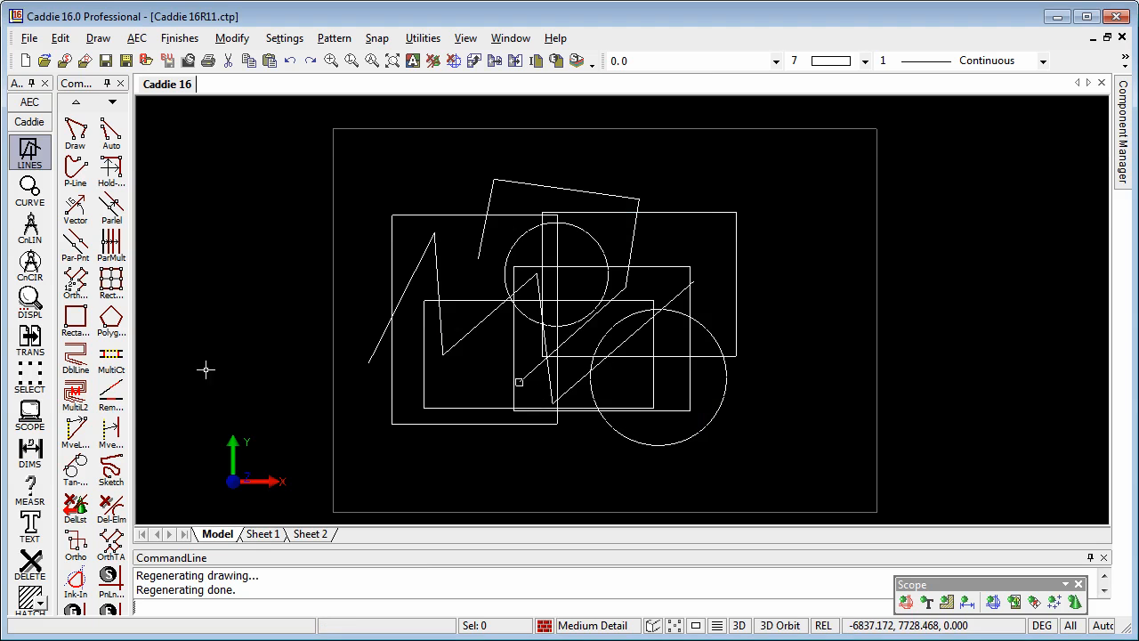
- Start the P-Line command and display its command ID
click(75, 169)
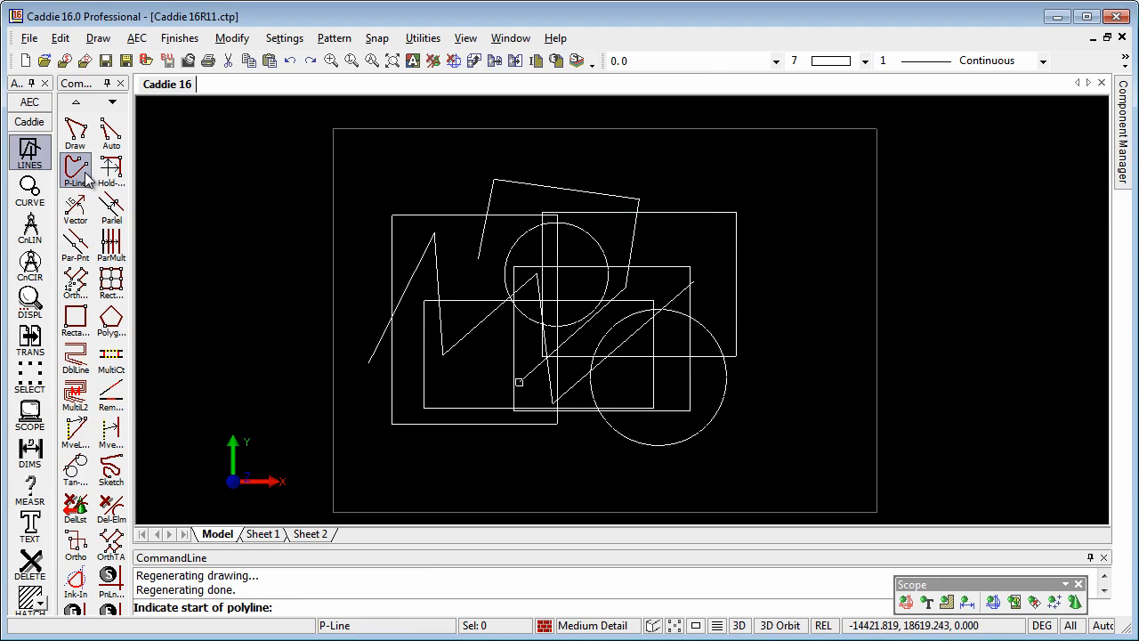
click(422, 37)
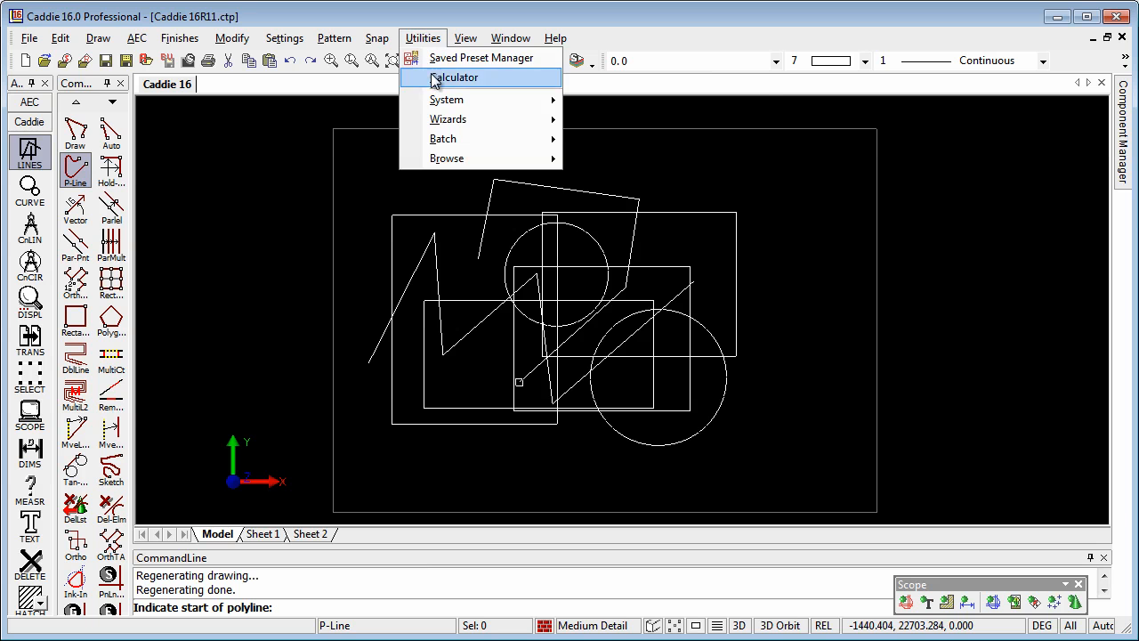
mouse_move(446, 99)
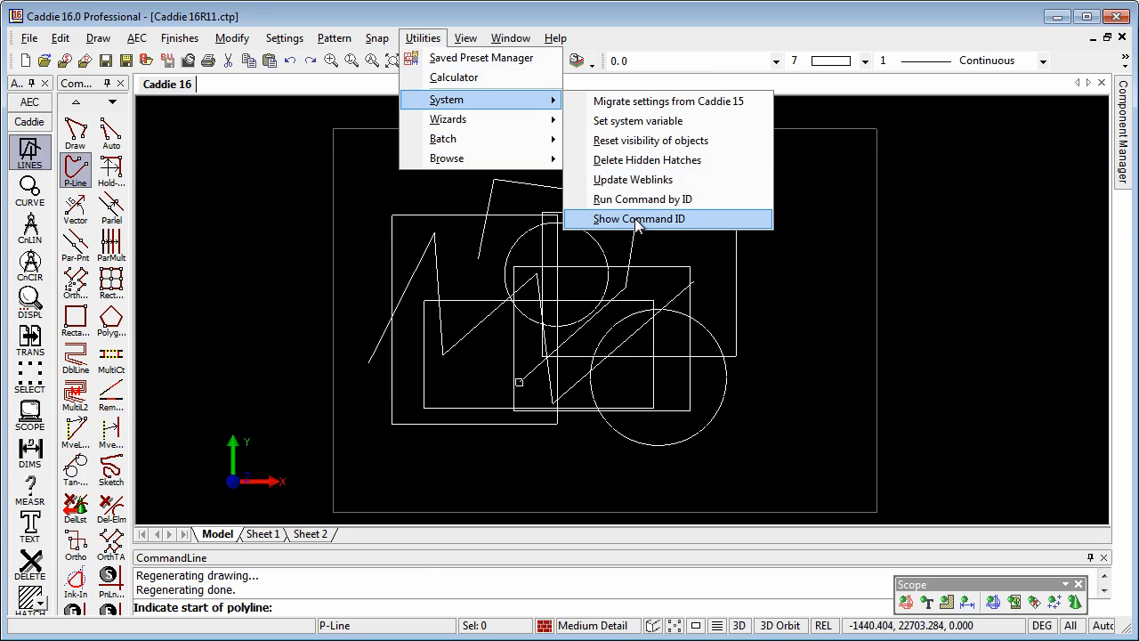
click(639, 218)
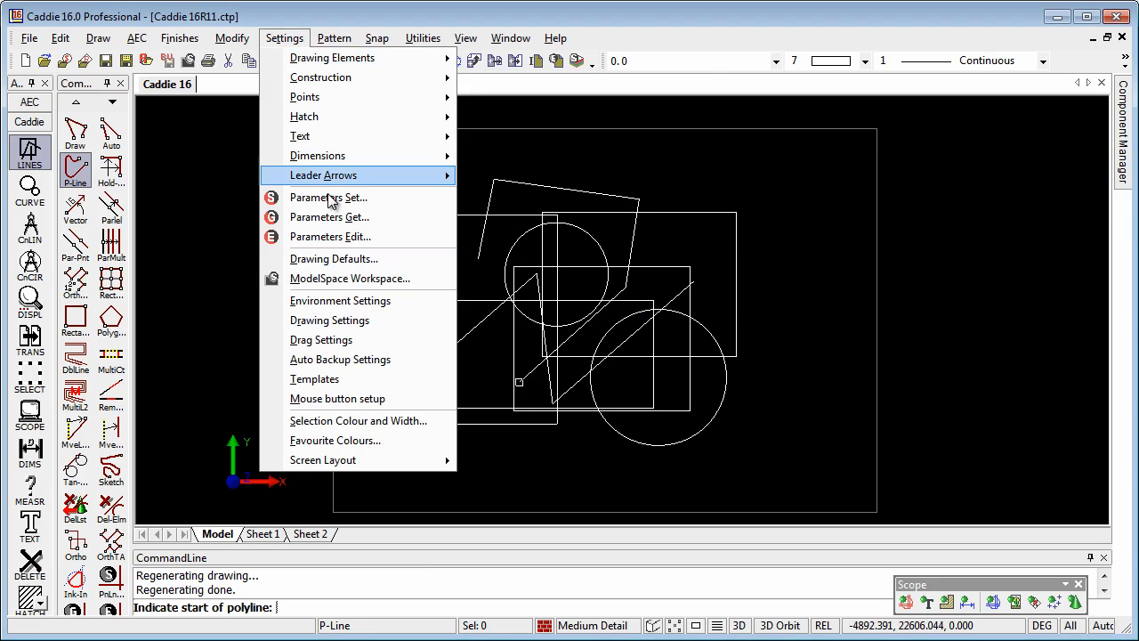
- Set the right double click command ID to 10420 in Mouse button setup
click(337, 398)
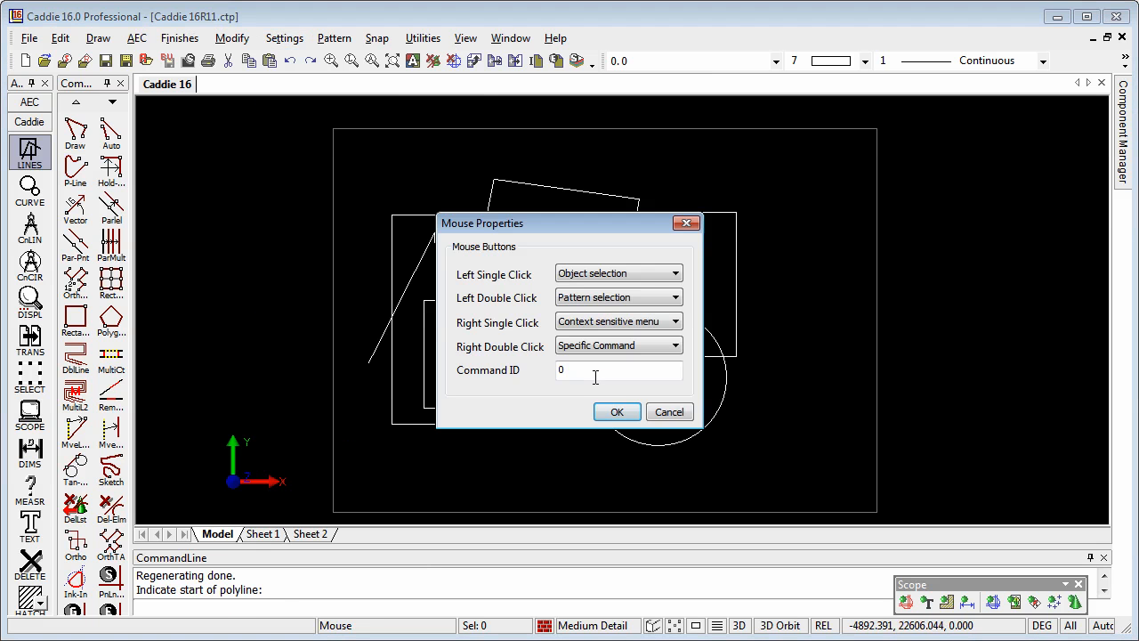
text(10420)
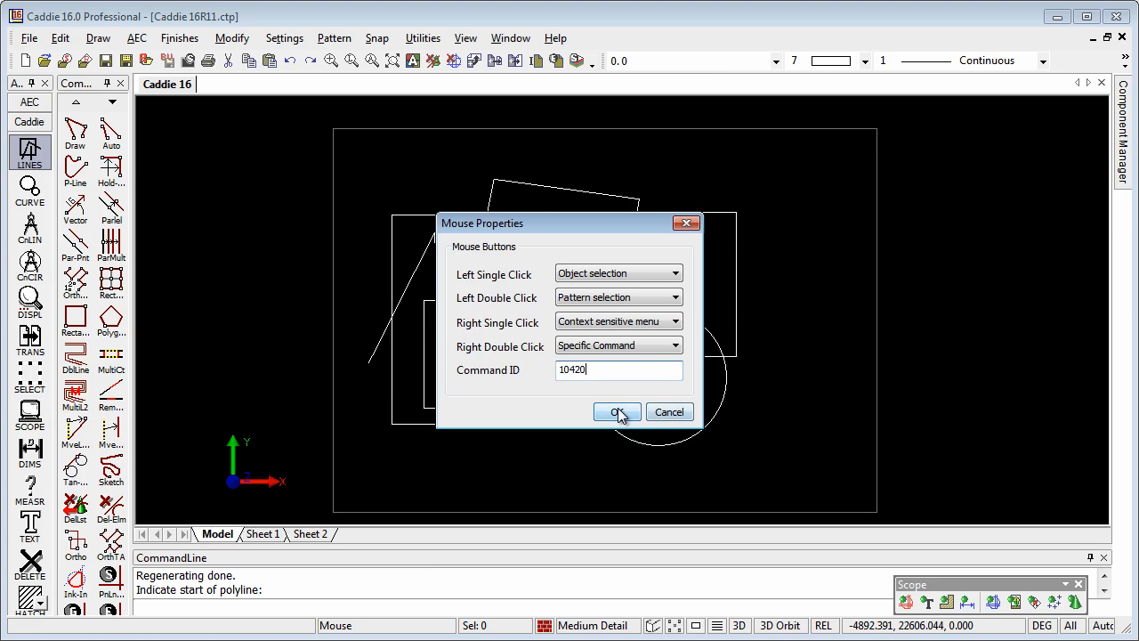
click(617, 411)
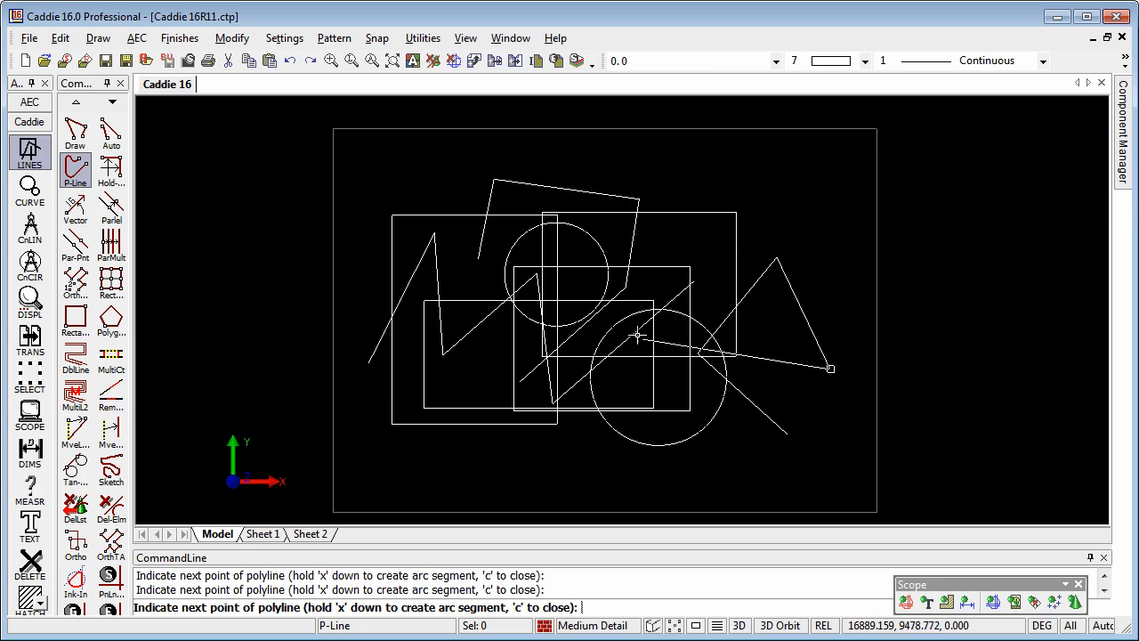
mouse_move(630, 332)
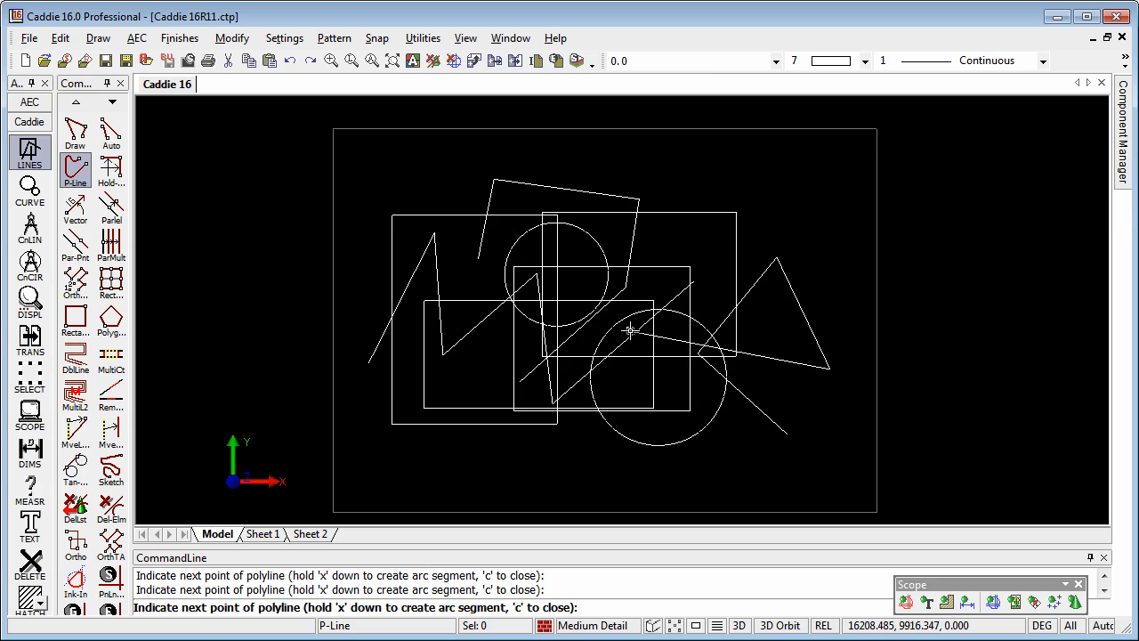